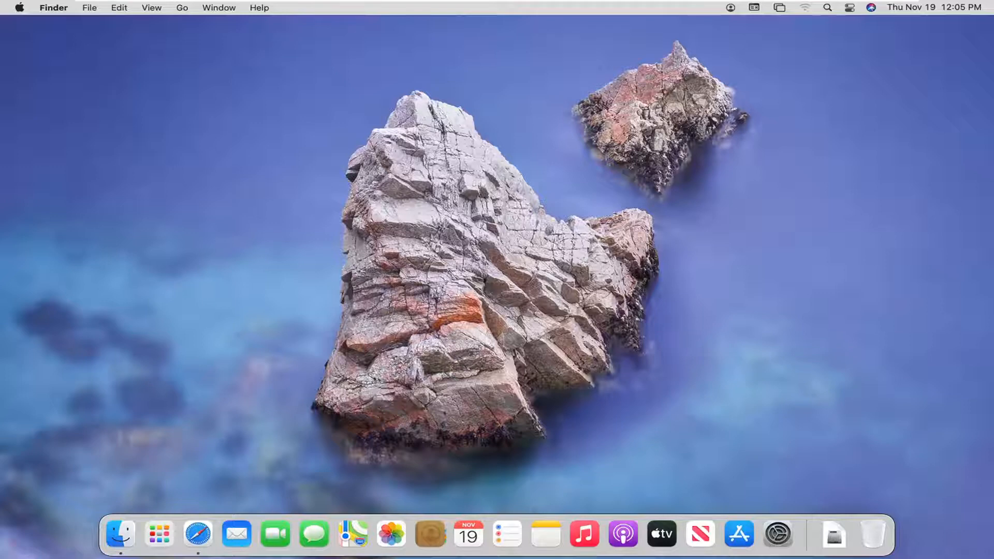
mouse_move(803, 498)
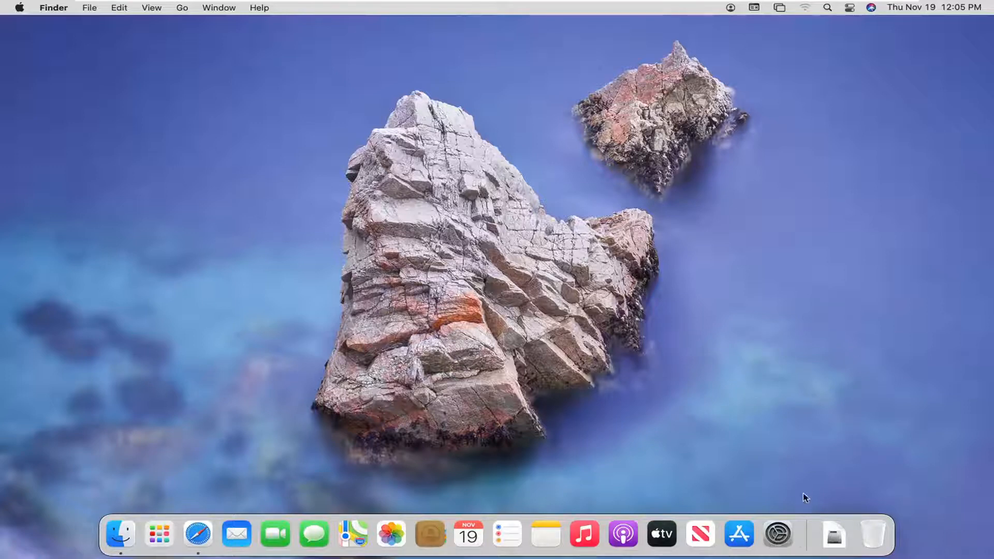
mouse_move(784, 529)
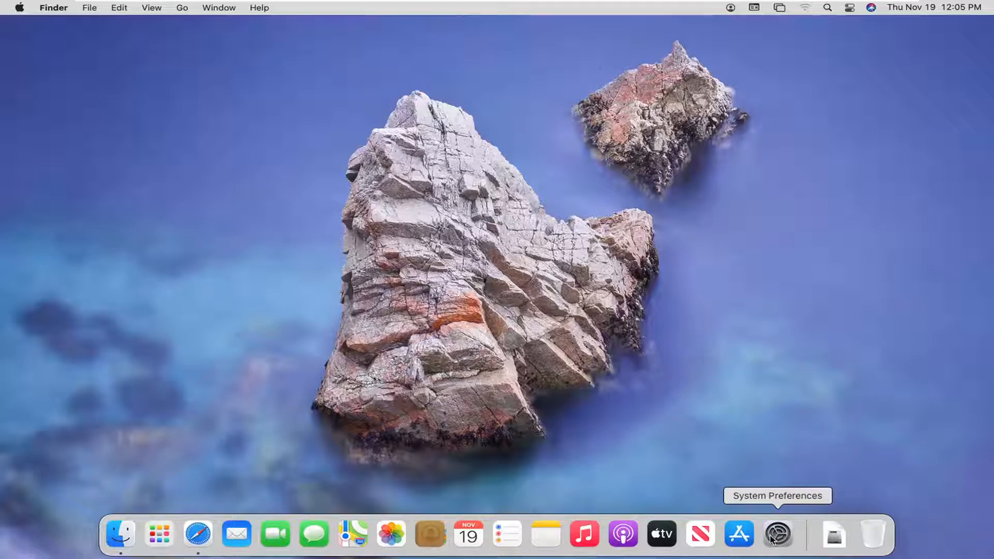
Step: Launch System Preferences from the Dock and open Security & Privacy on its Privacy tab
click(776, 534)
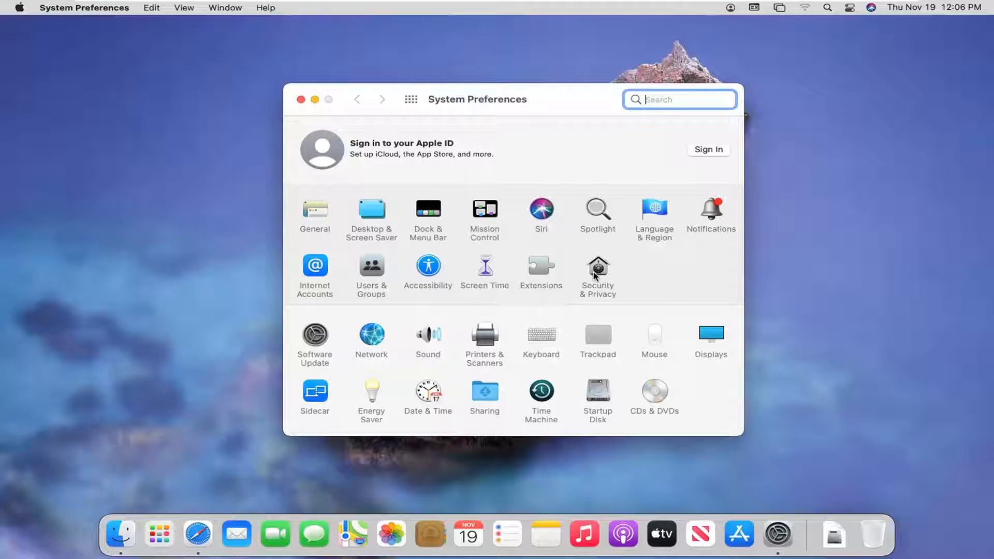
click(597, 267)
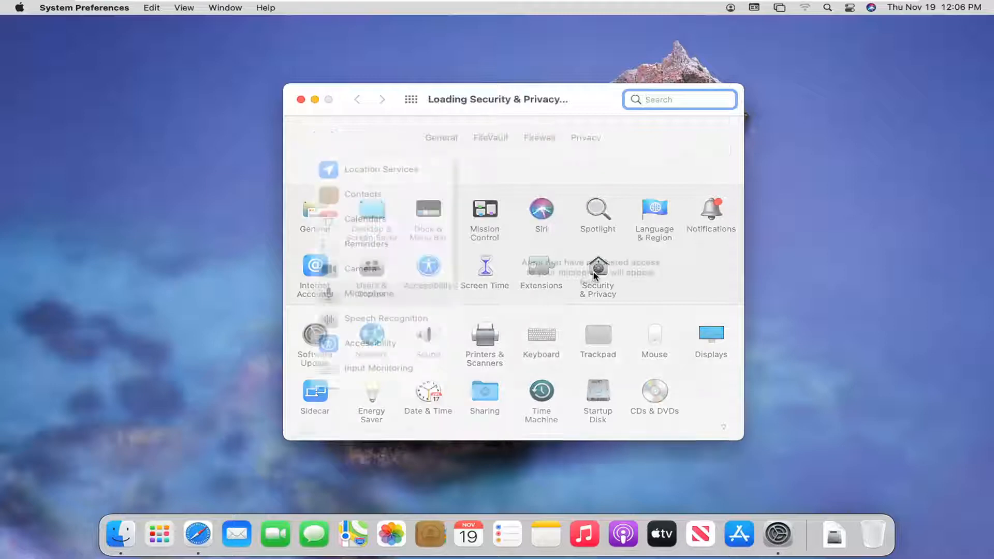
click(598, 266)
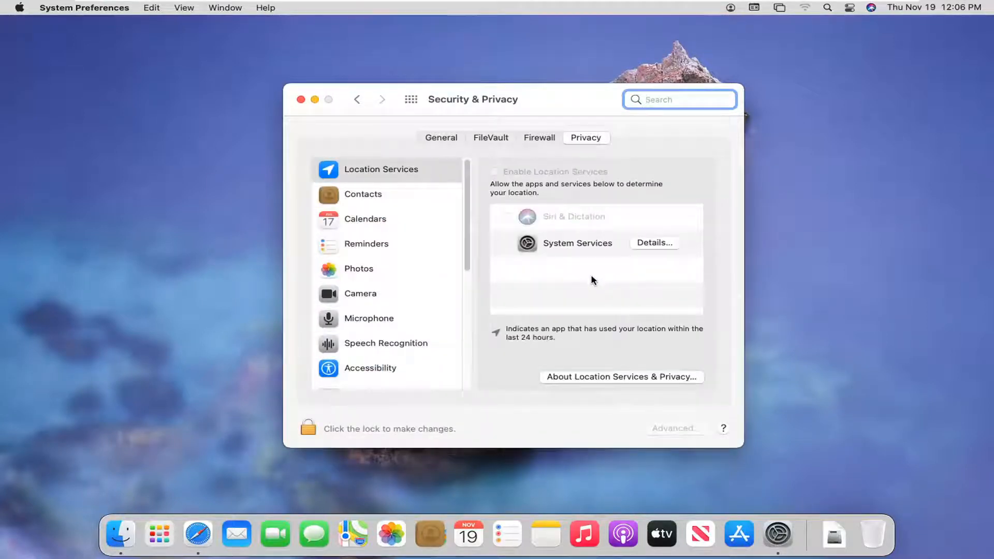
Step: Select Microphone in the Privacy sidebar and unlock the pane with the password
click(360, 293)
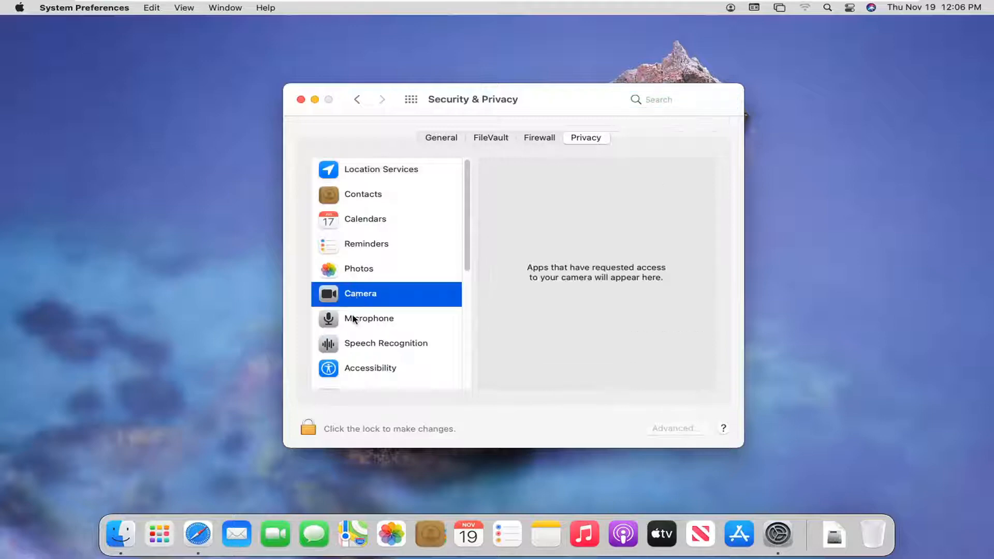
click(369, 318)
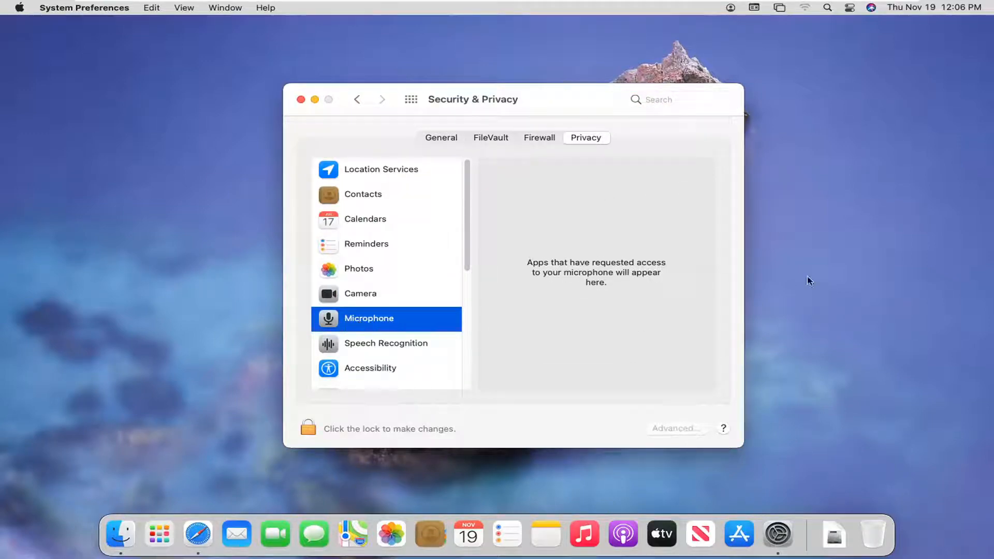
mouse_move(649, 277)
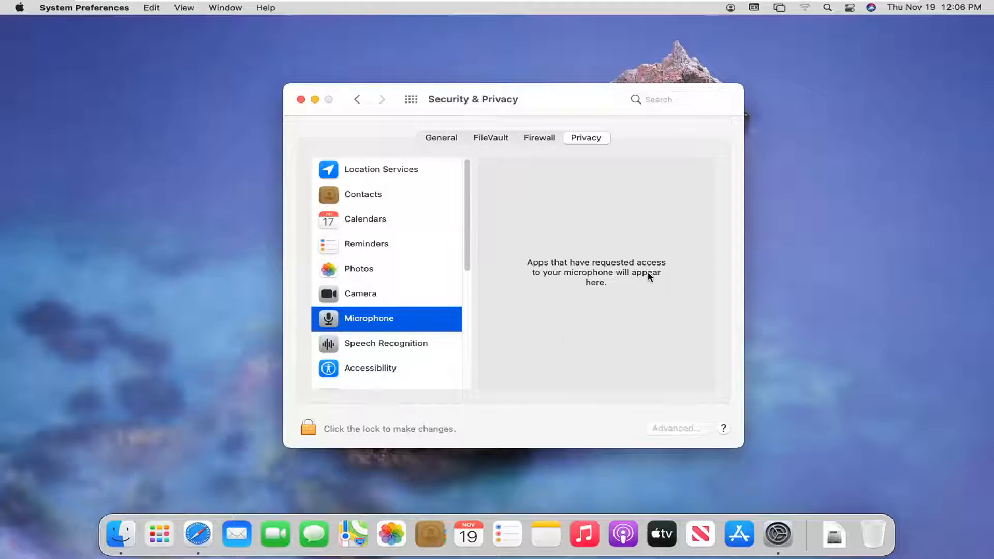
mouse_move(402, 423)
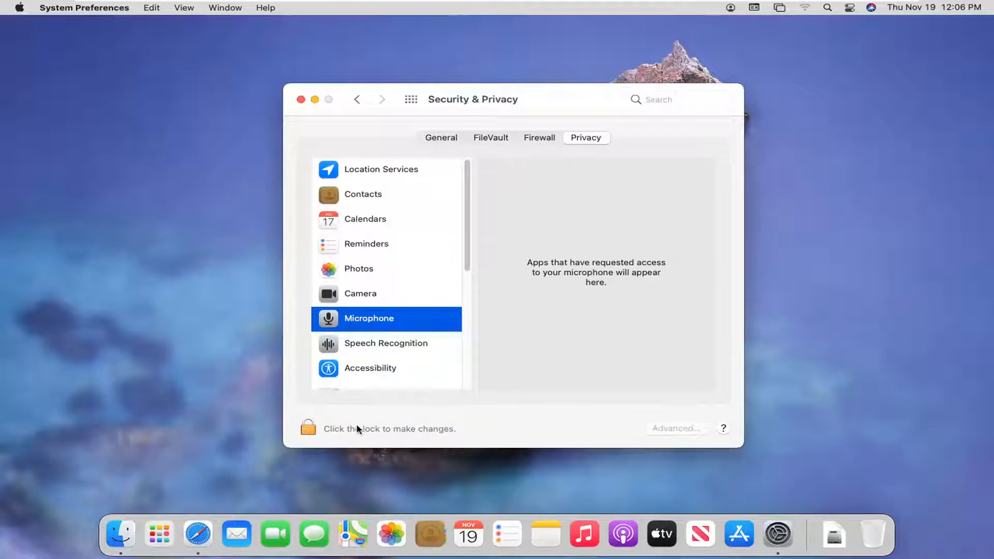
mouse_move(327, 434)
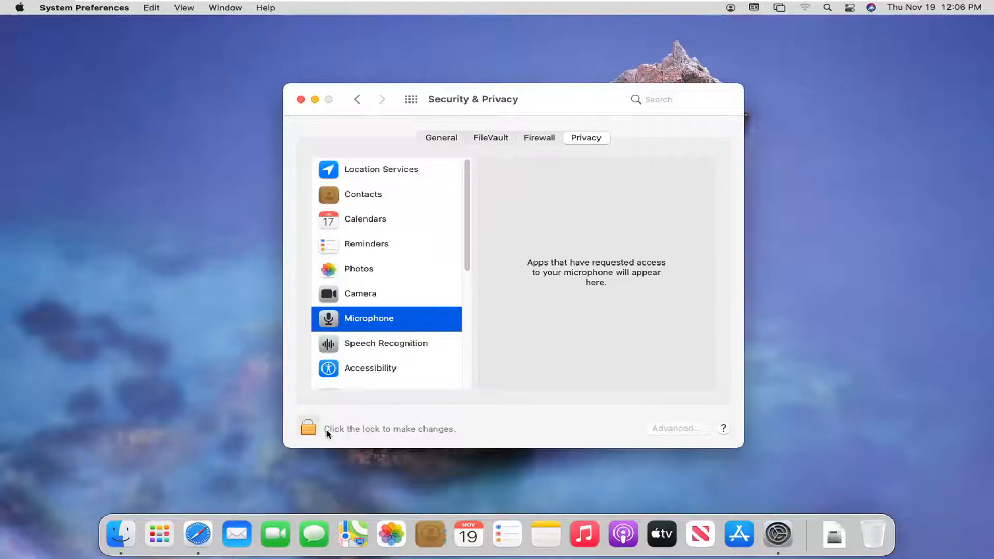
click(308, 427)
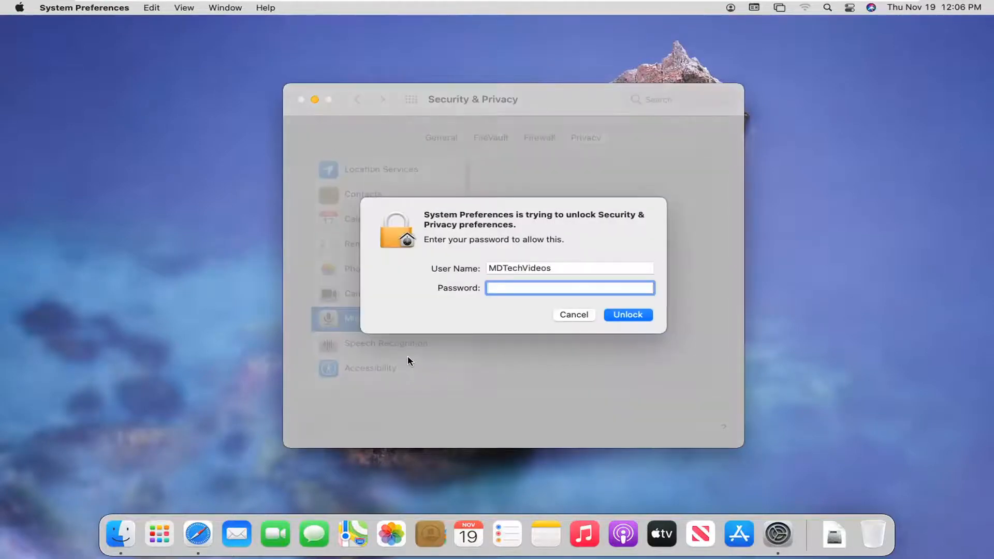
text(password)
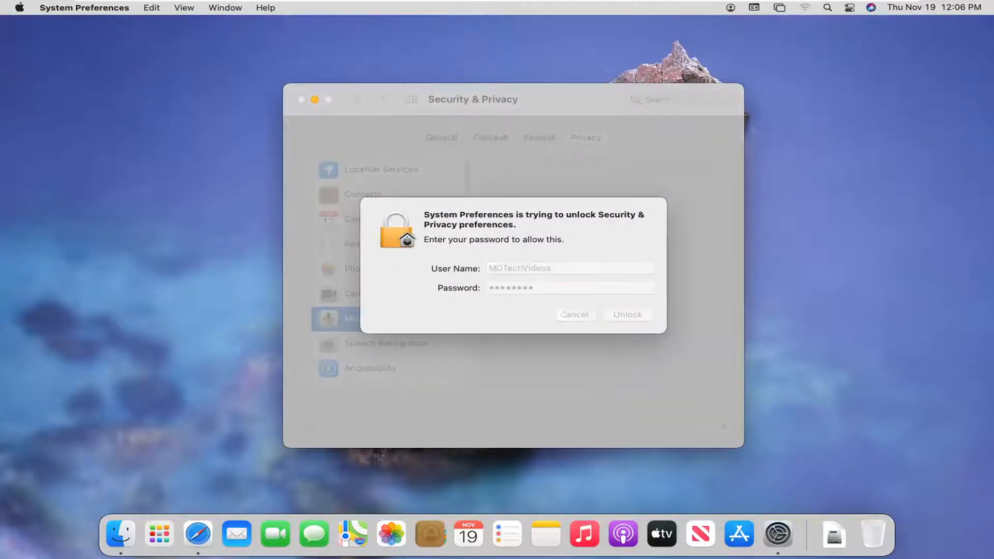
click(627, 314)
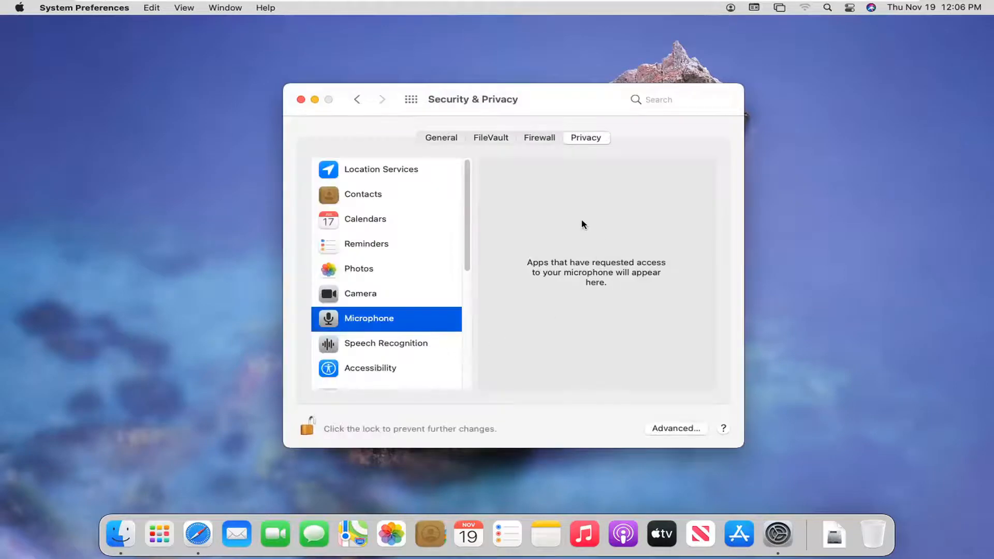
mouse_move(643, 213)
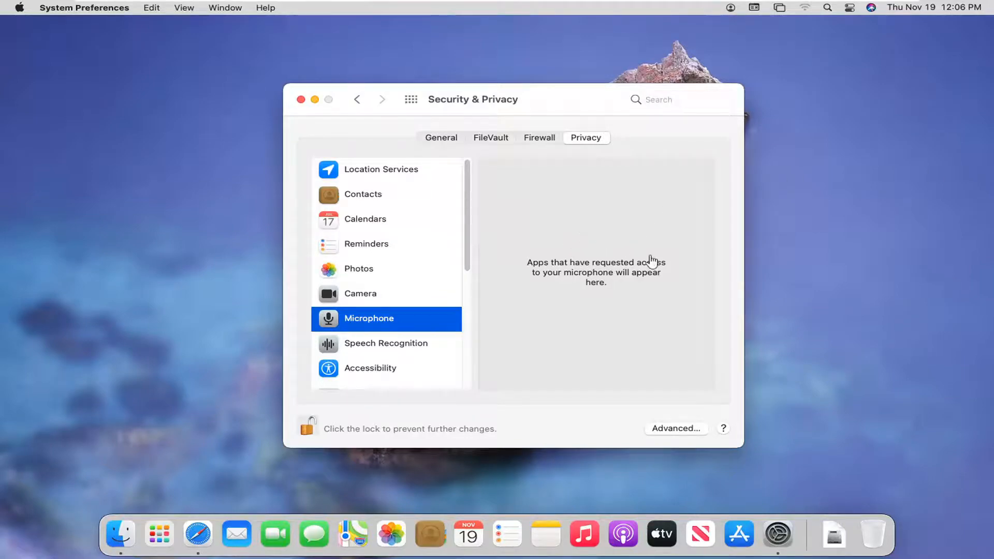
mouse_move(571, 244)
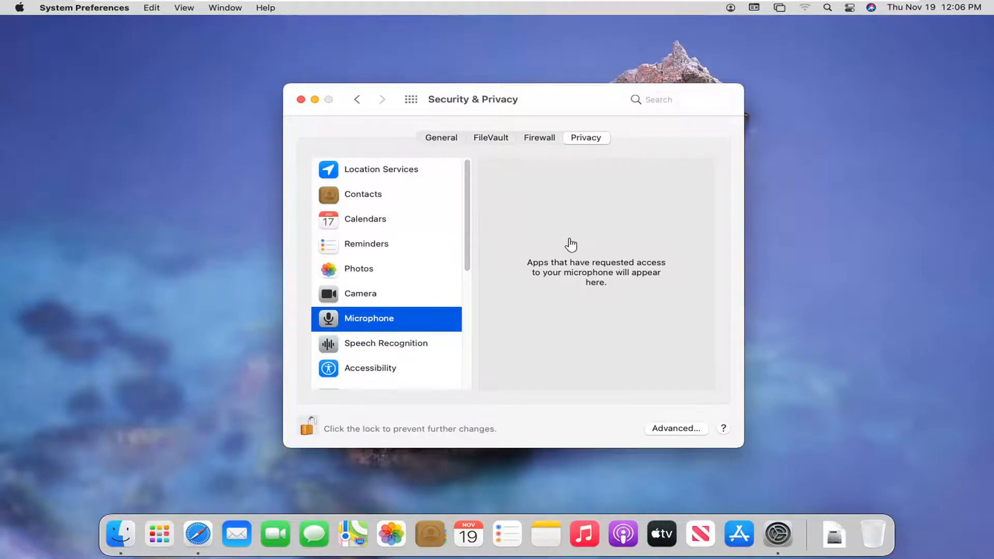
mouse_move(581, 244)
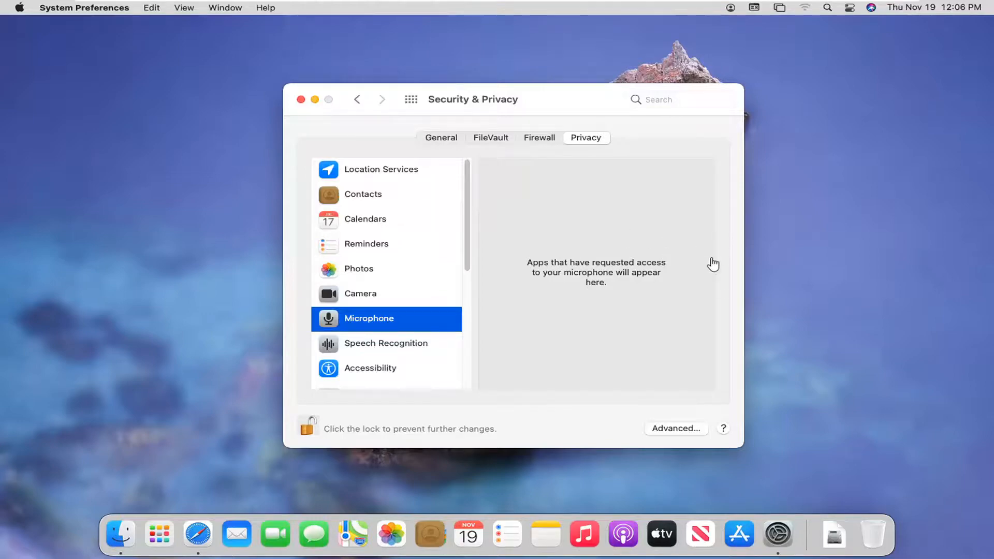
mouse_move(608, 268)
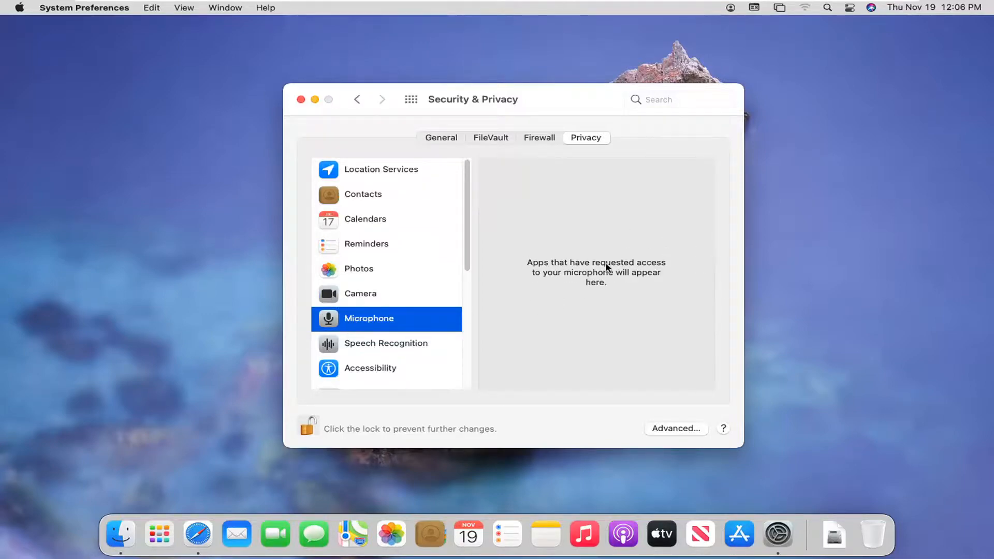
mouse_move(720, 248)
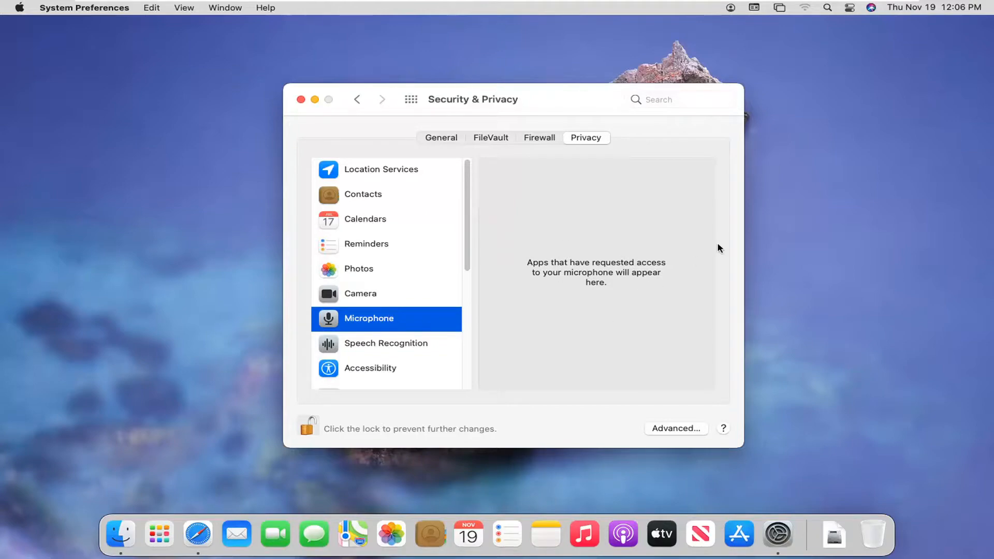
mouse_move(300, 103)
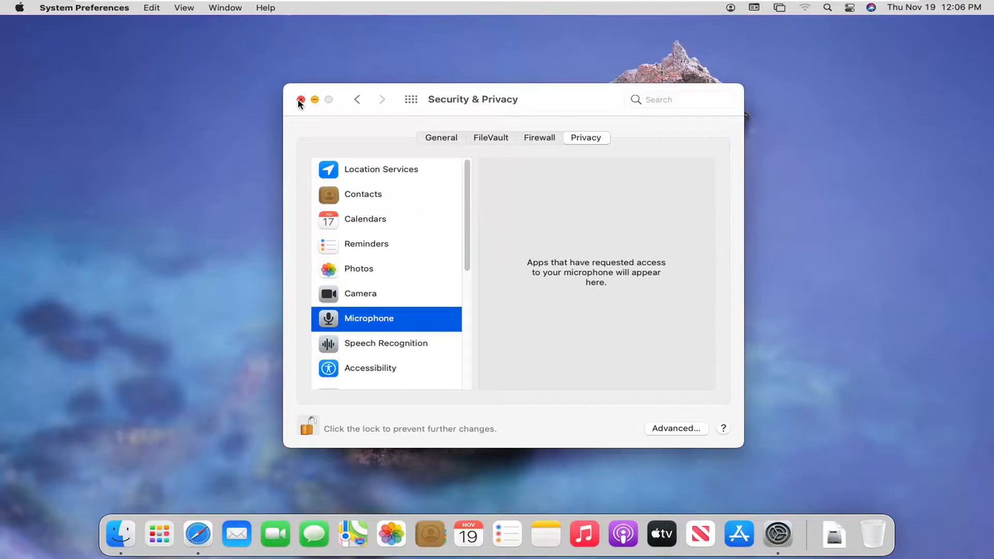
Step: Close the System Preferences window with its red close button
click(300, 100)
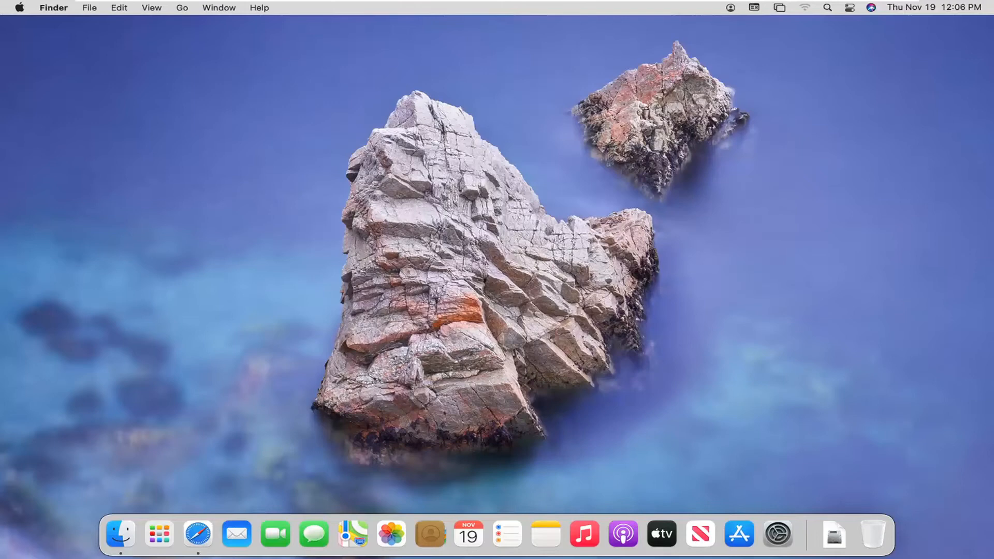